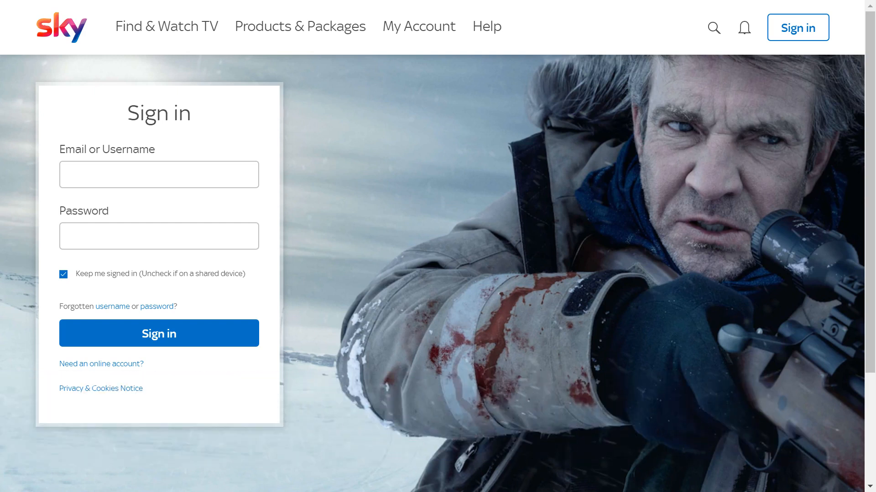
pyautogui.write('notarealaddress@sky.com')
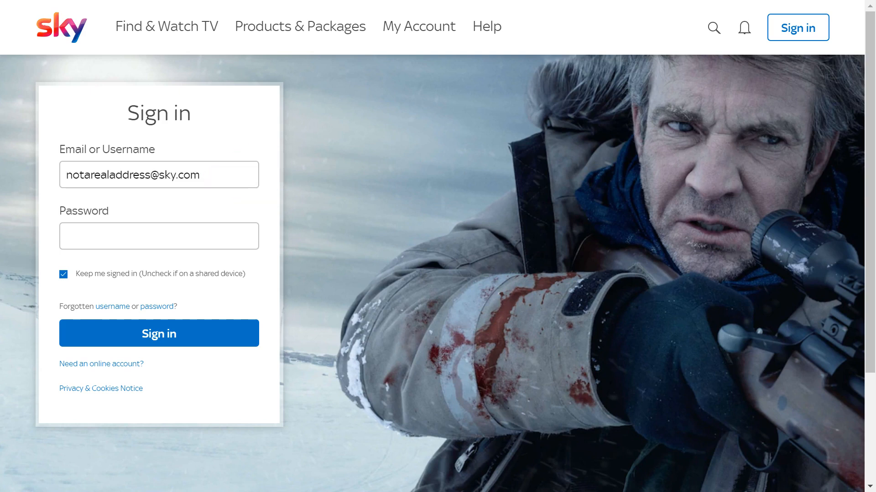
pyautogui.write('password')
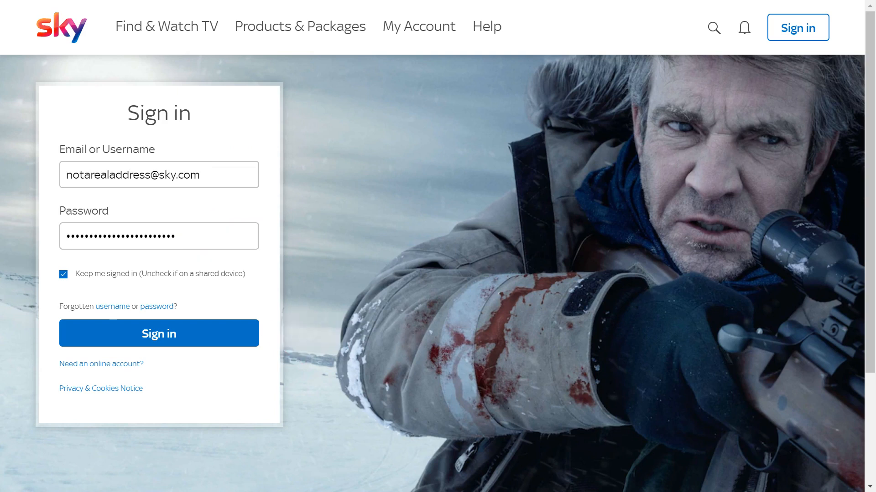
pyautogui.click(159, 333)
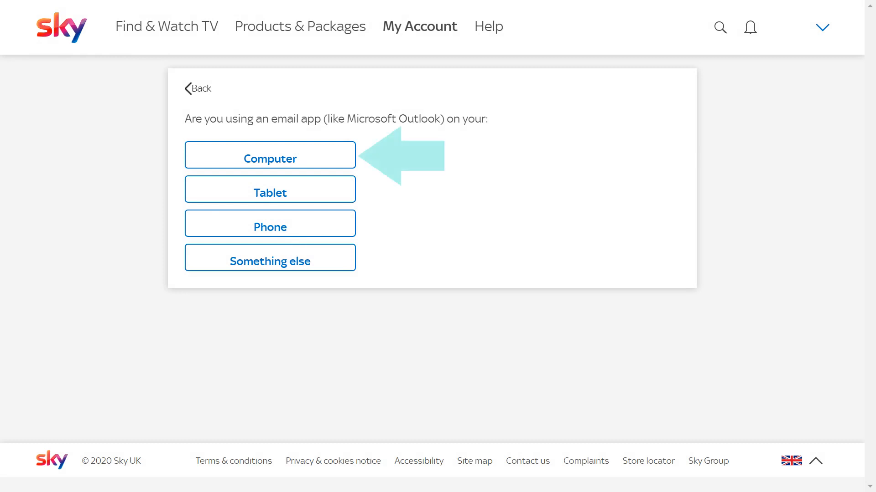
# - Choose Computer as the device, continue past the Windows warning and show the new app password
pyautogui.click(270, 155)
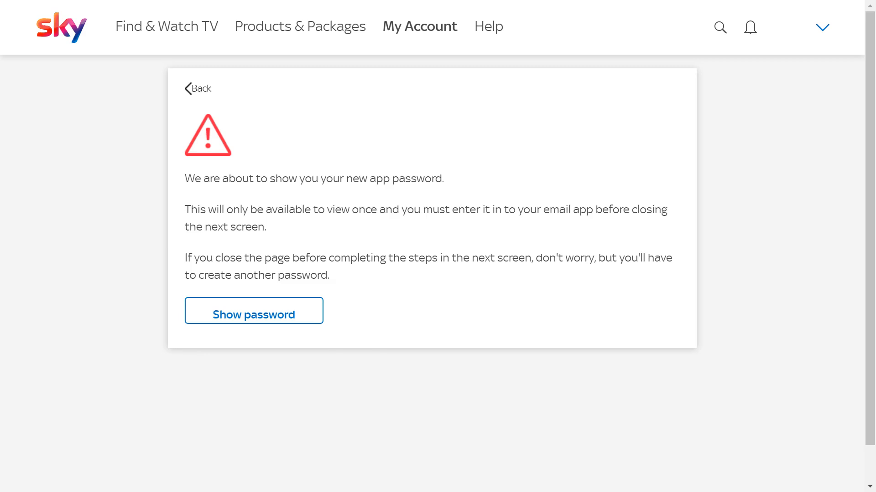
pyautogui.click(254, 311)
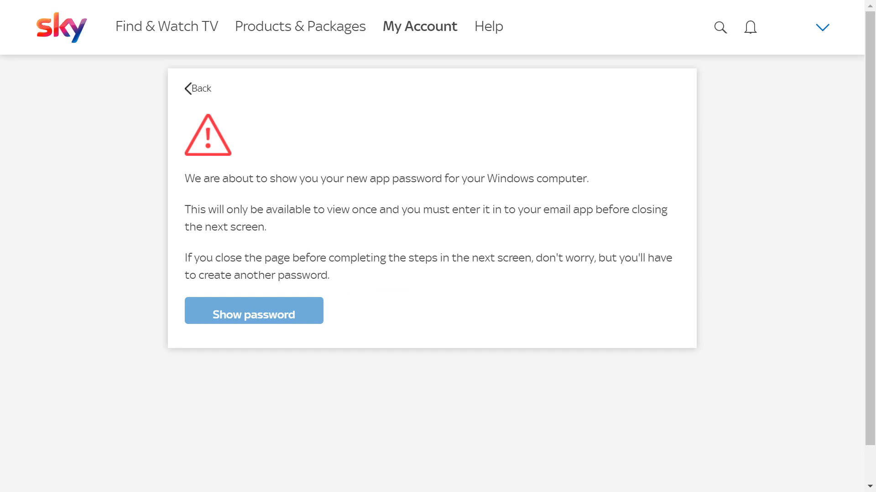
pyautogui.click(253, 310)
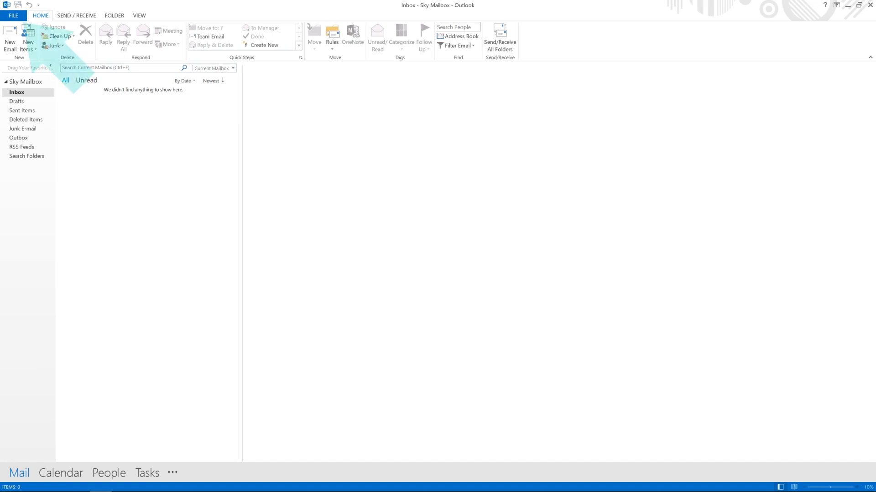
# - Reach Outlook 2013's Account Settings list showing the Sky Mailbox POP/SMTP account
pyautogui.click(13, 16)
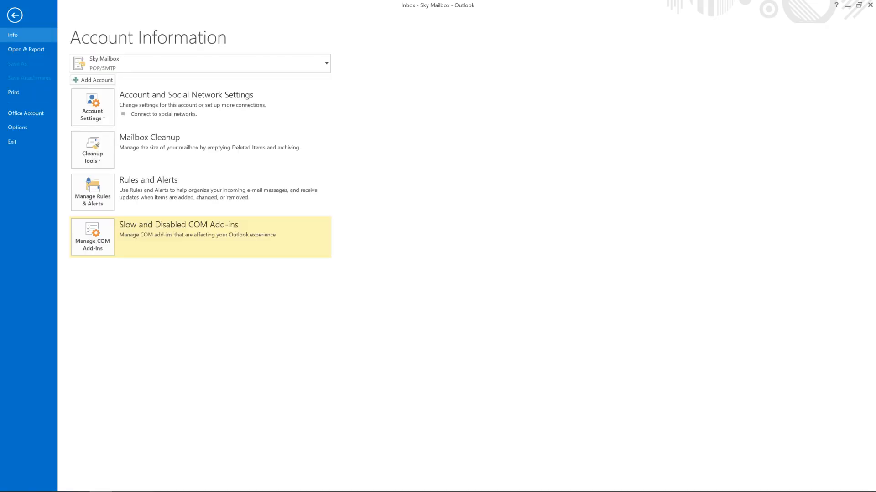
pyautogui.click(92, 105)
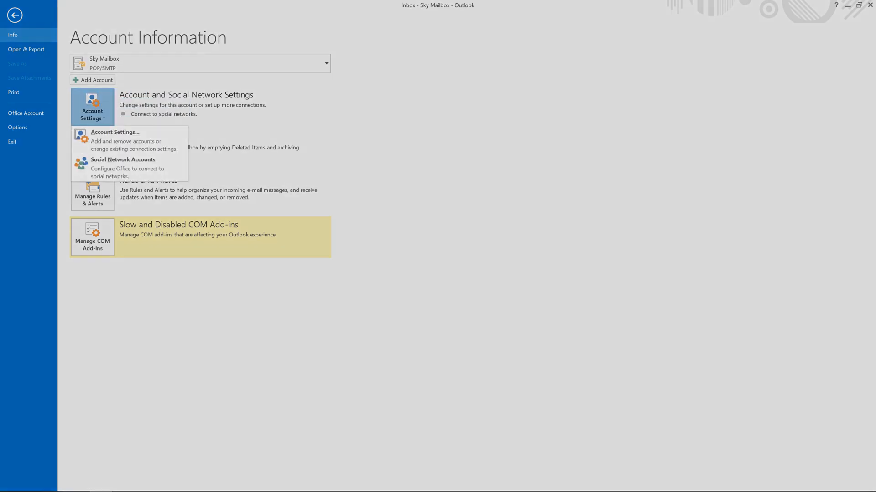
pyautogui.moveTo(131, 140)
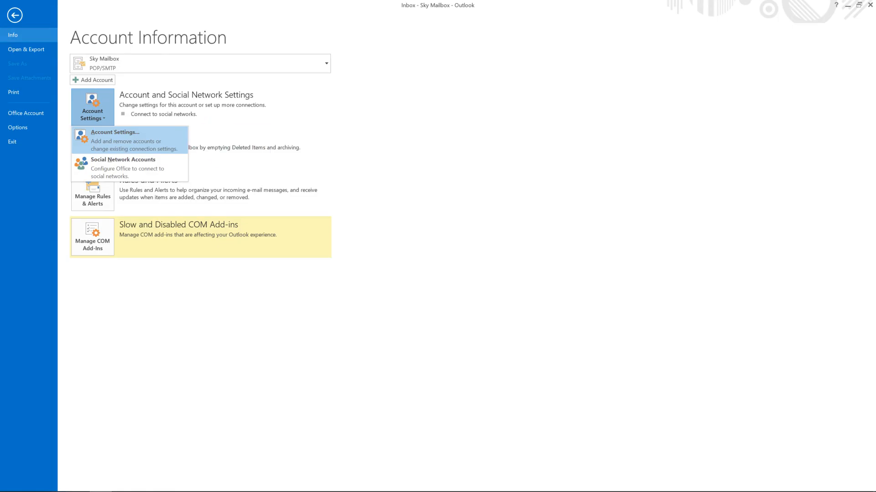
pyautogui.click(115, 141)
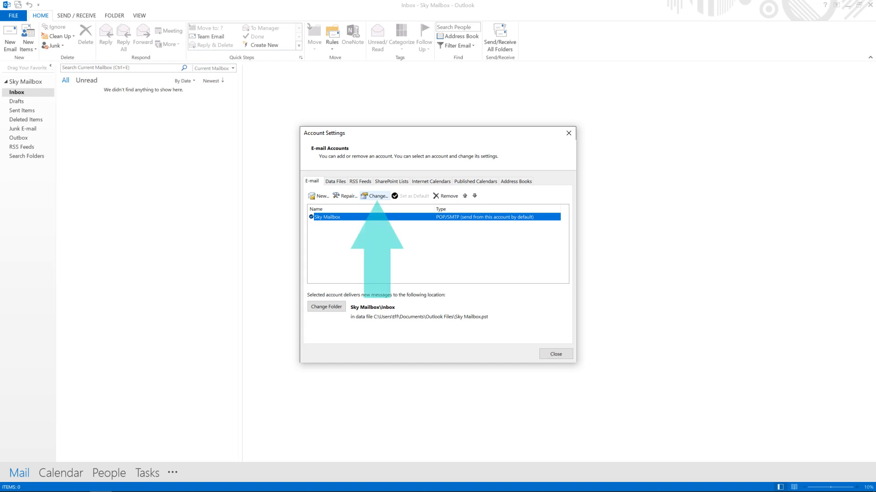
# - Change the Sky Mailbox account and replace its password with the new app password
pyautogui.click(377, 196)
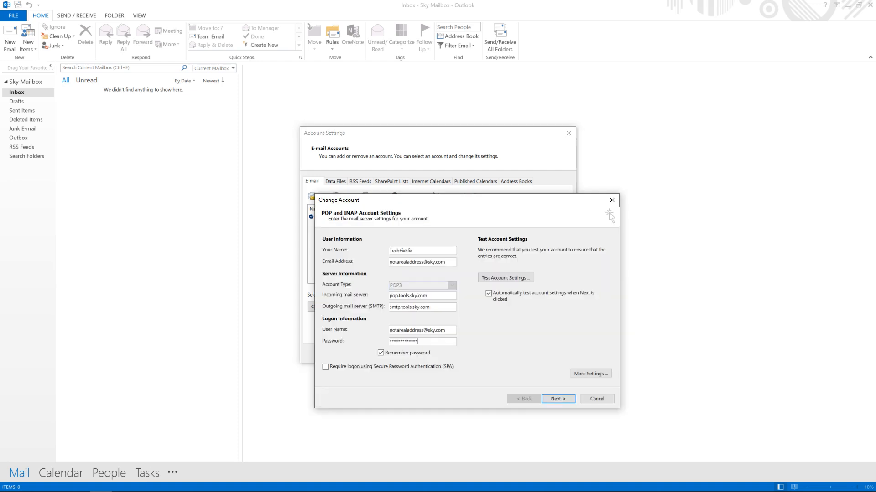
pyautogui.tripleClick(421, 341)
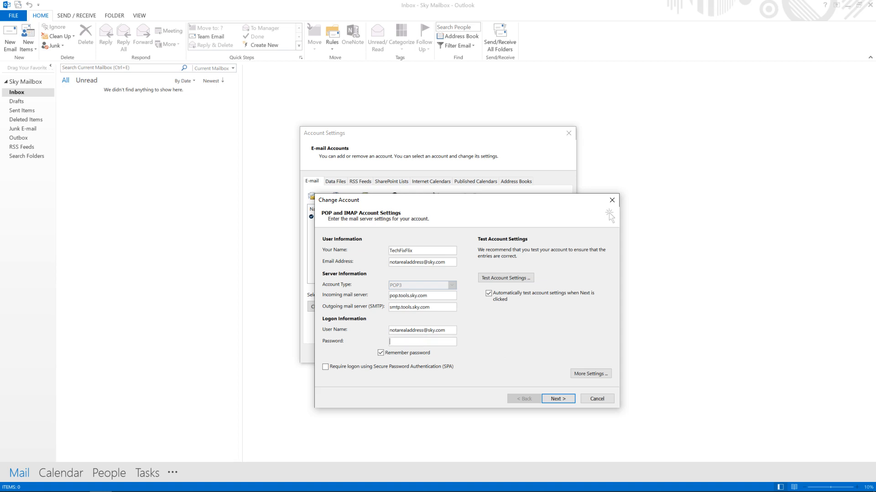
pyautogui.write('password')
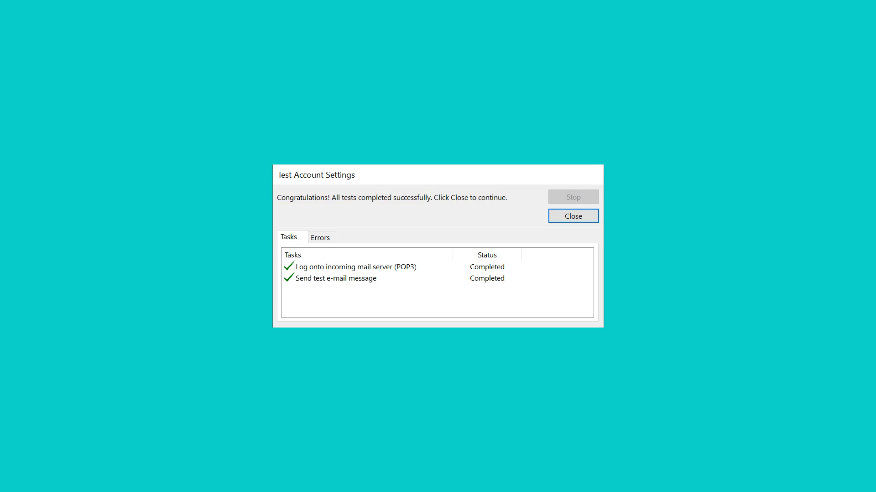
pyautogui.click(572, 216)
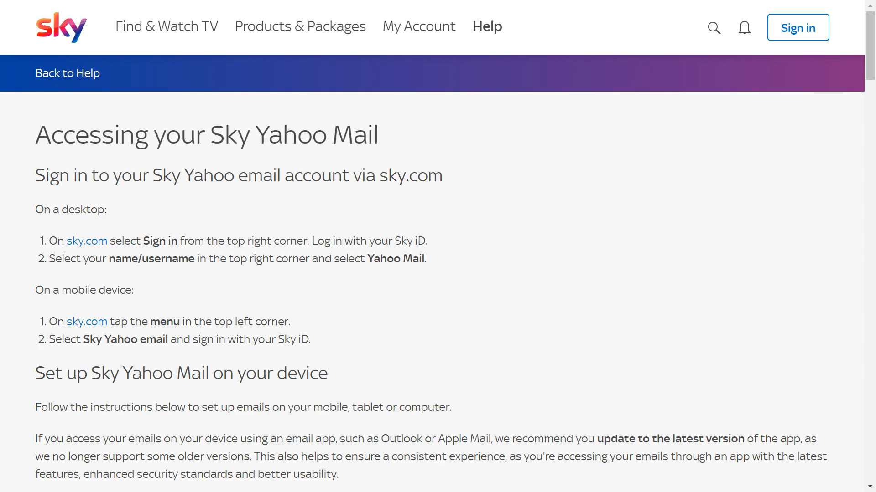
pyautogui.scroll(-3)
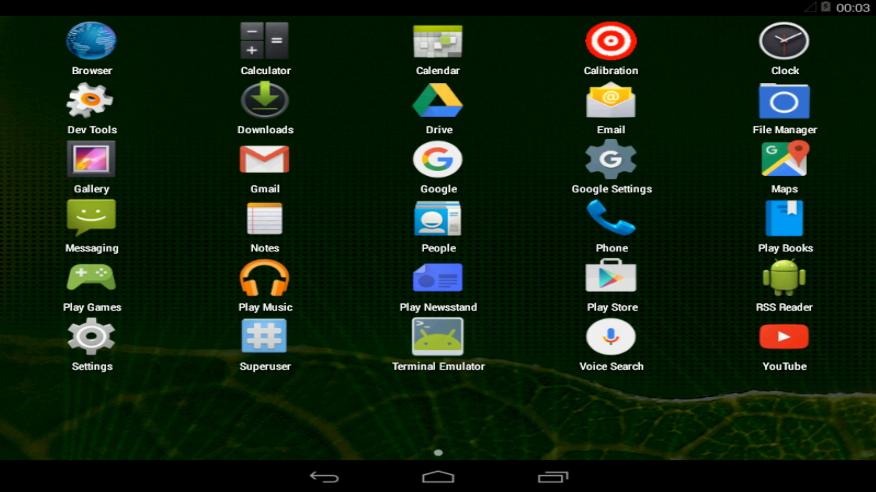
# - In Android Settings, reach Accounts and select the Personal (POP3) email account
pyautogui.click(611, 100)
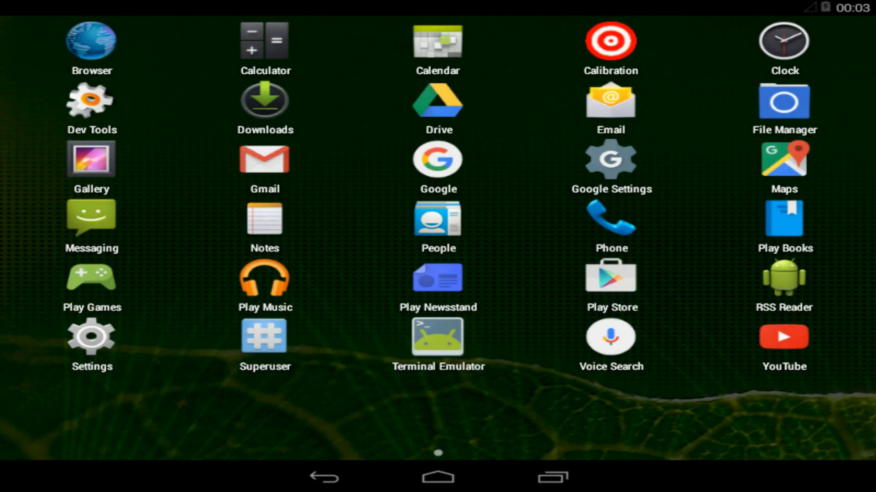
pyautogui.click(91, 341)
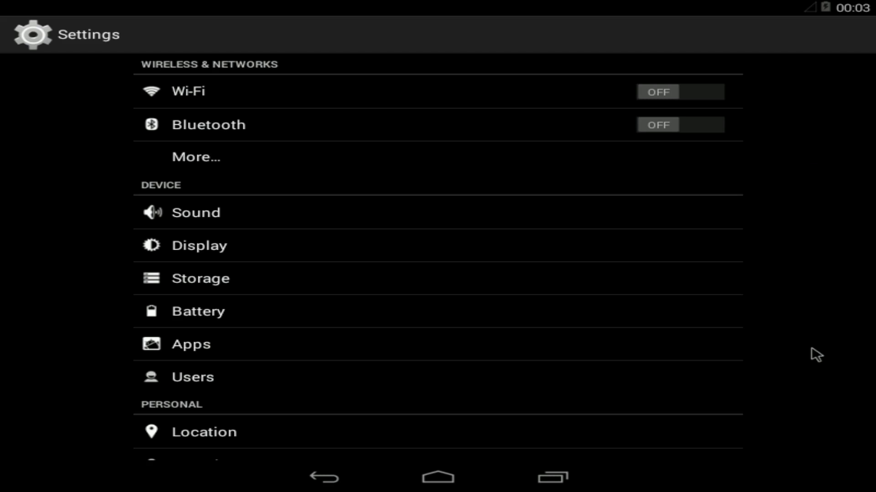
pyautogui.scroll(-3)
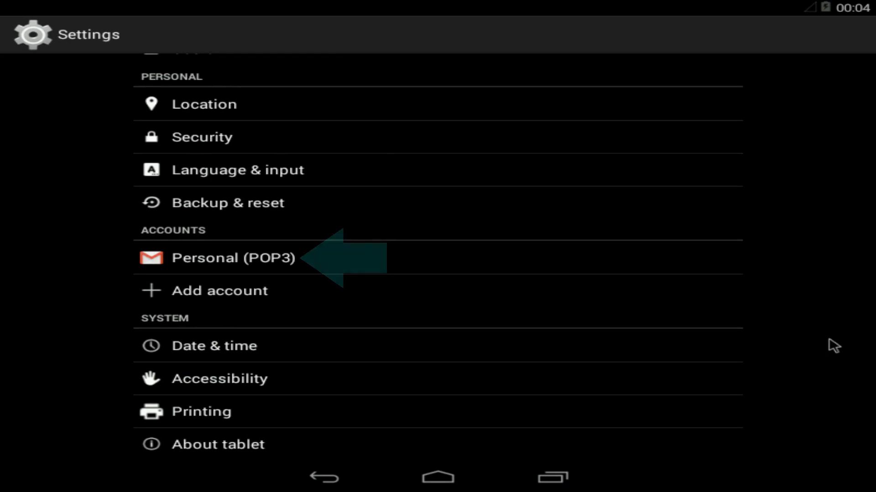
pyautogui.click(234, 258)
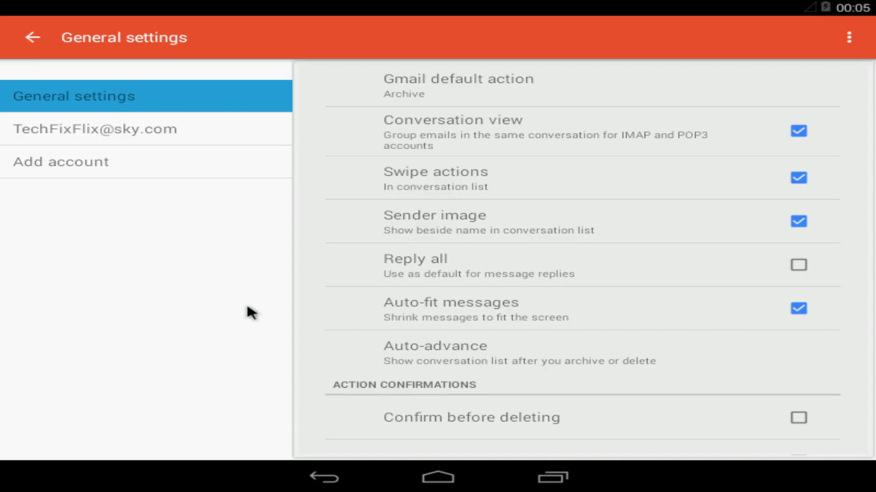
# - Select the sky.com account and bring up its incoming server settings
pyautogui.click(95, 129)
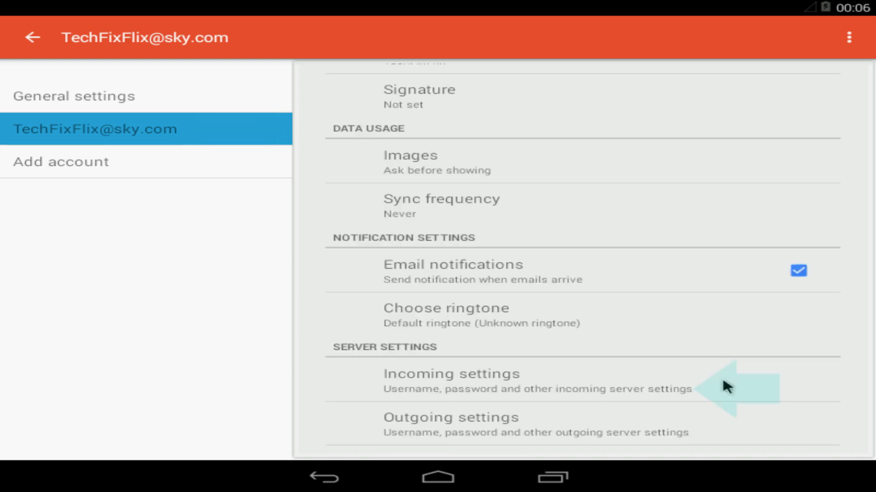
pyautogui.click(452, 374)
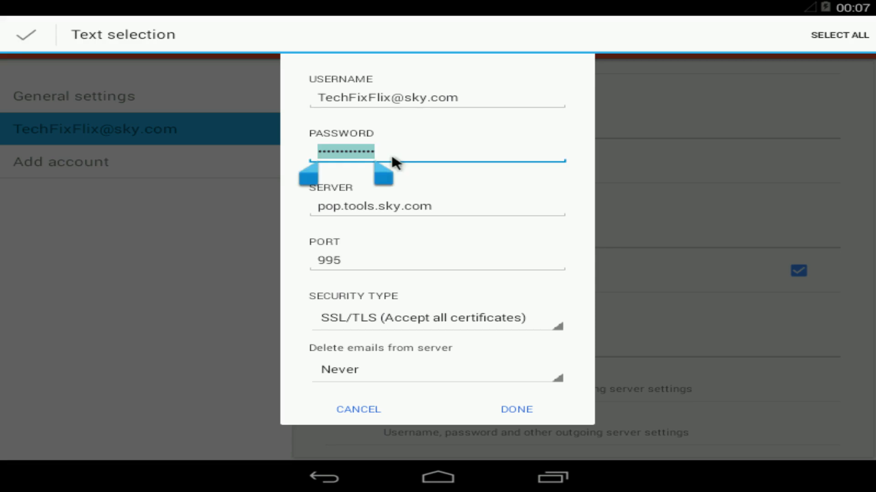